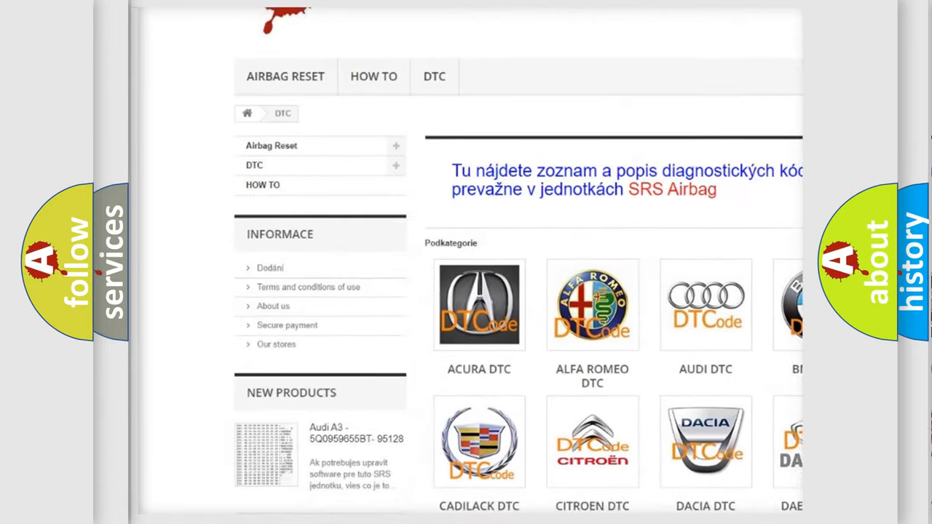
scroll("down", 3)
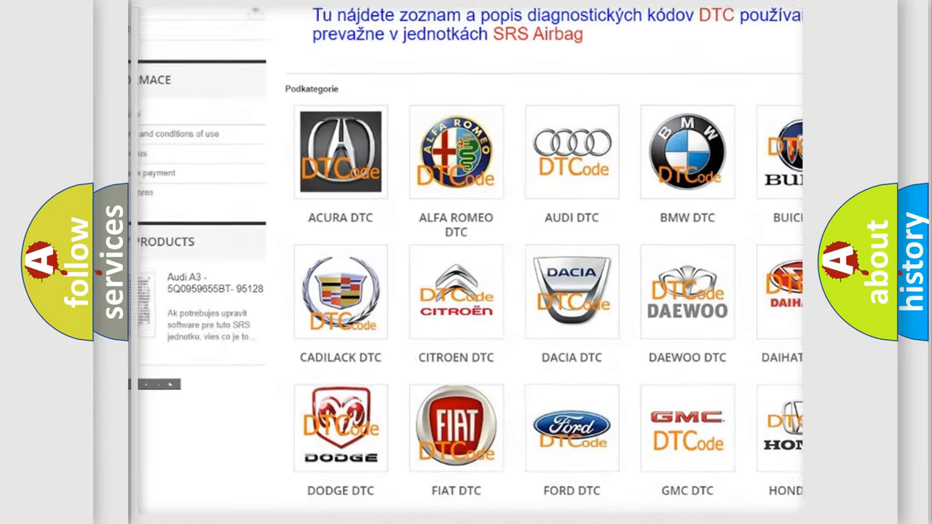